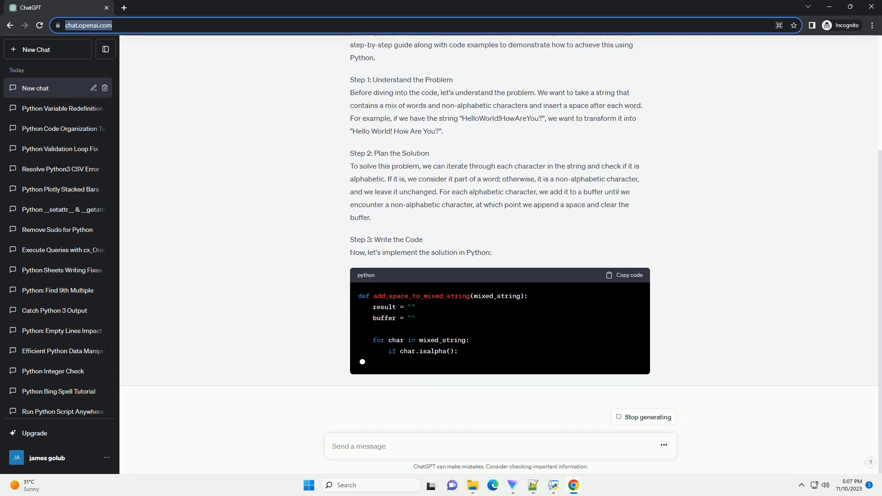
pyautogui.scroll(-3)
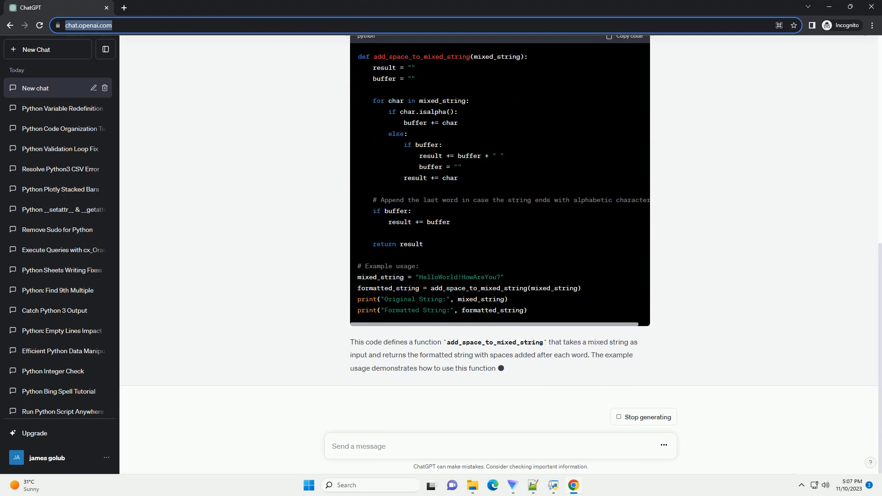
pyautogui.scroll(-3)
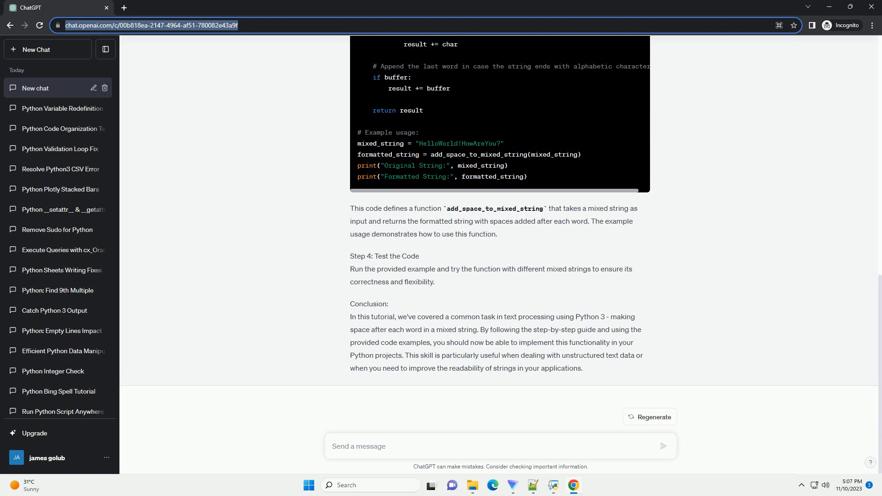
pyautogui.write('P')
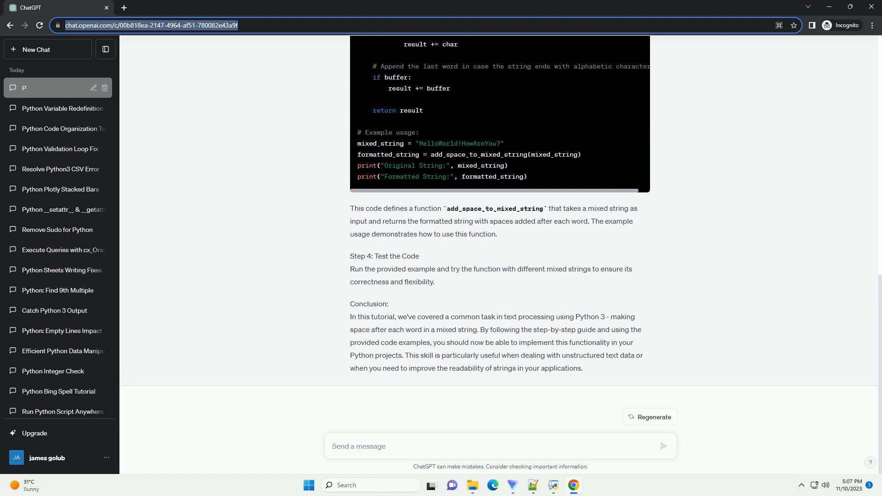